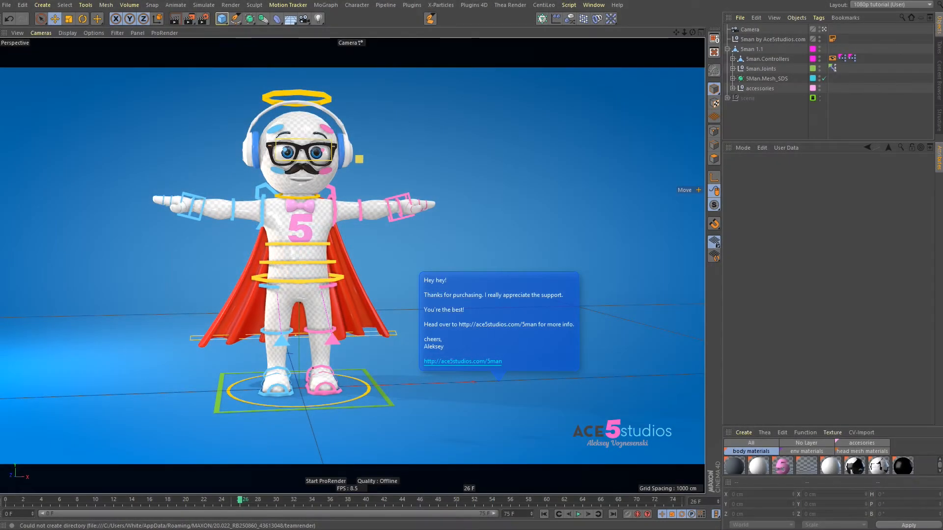
{"action": "mouse_move", "coordinate": [421, 468]}
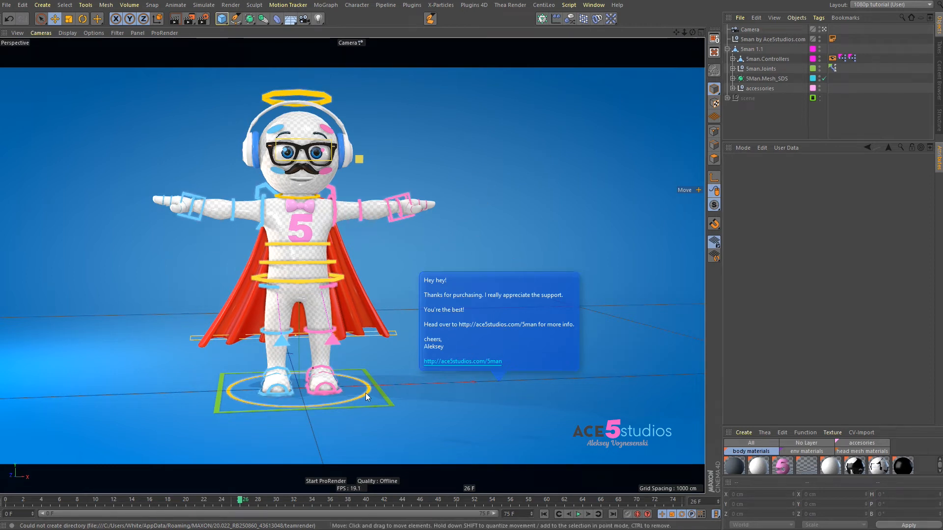
Step: On 5man.Controllers, set Chest Thing to Tie and switch off the T-shirt
{"action": "left_click", "coordinate": [769, 58]}
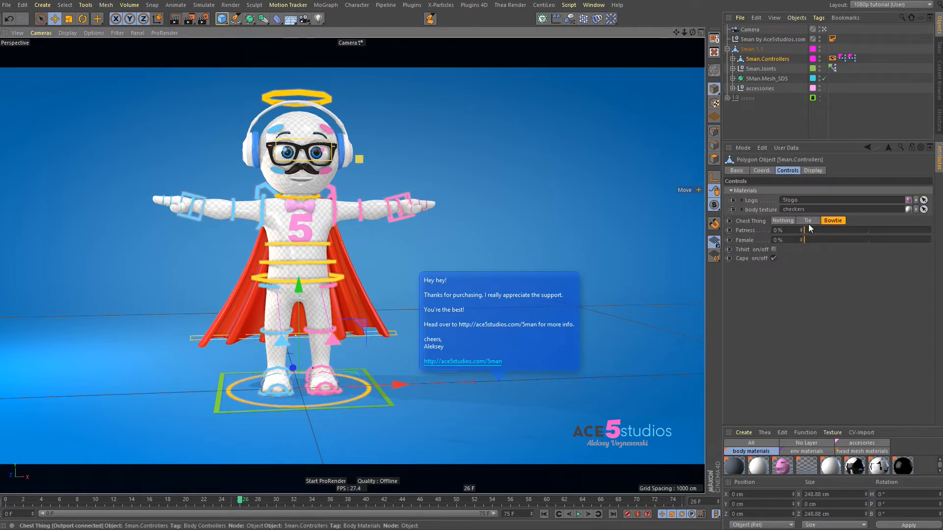
{"action": "left_click", "coordinate": [807, 220]}
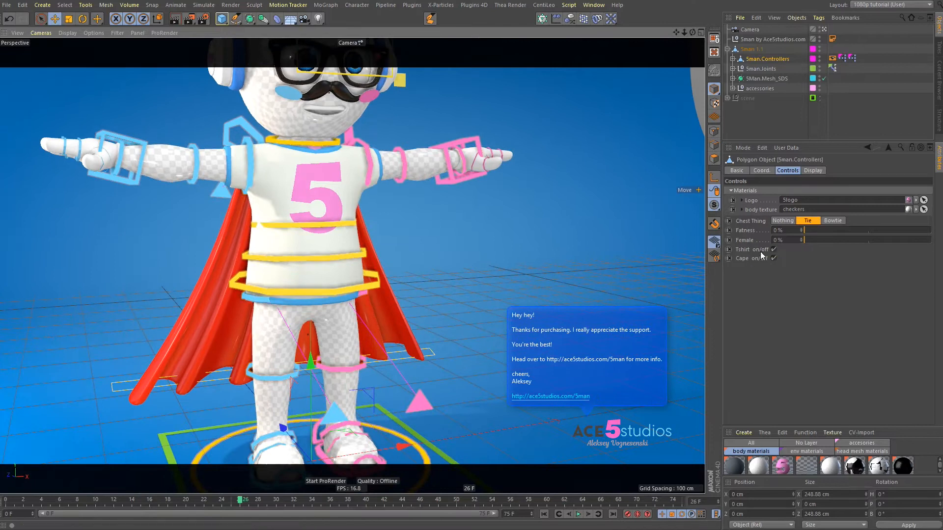
{"action": "left_click", "coordinate": [774, 249]}
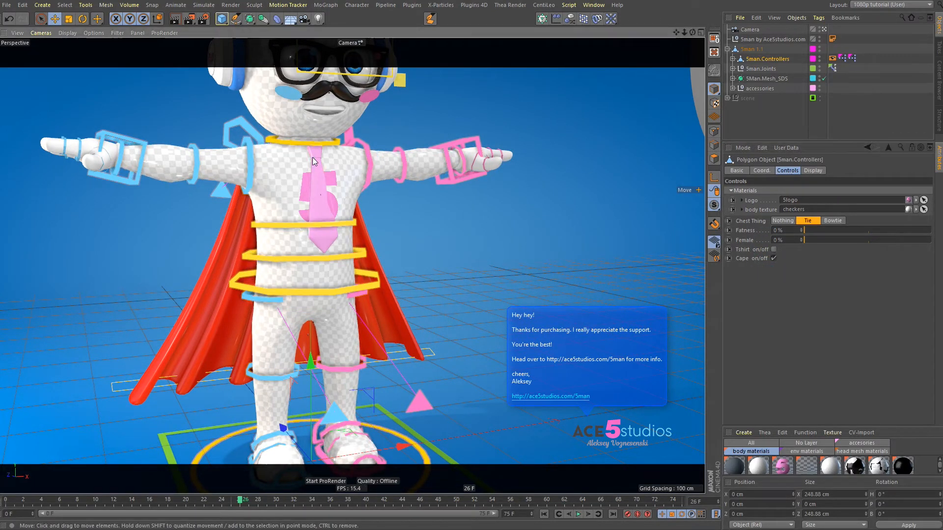
Step: Expand the Tie group to inspect the tie Tounge.1 mesh, then reselect the controllers
{"action": "left_click", "coordinate": [755, 127]}
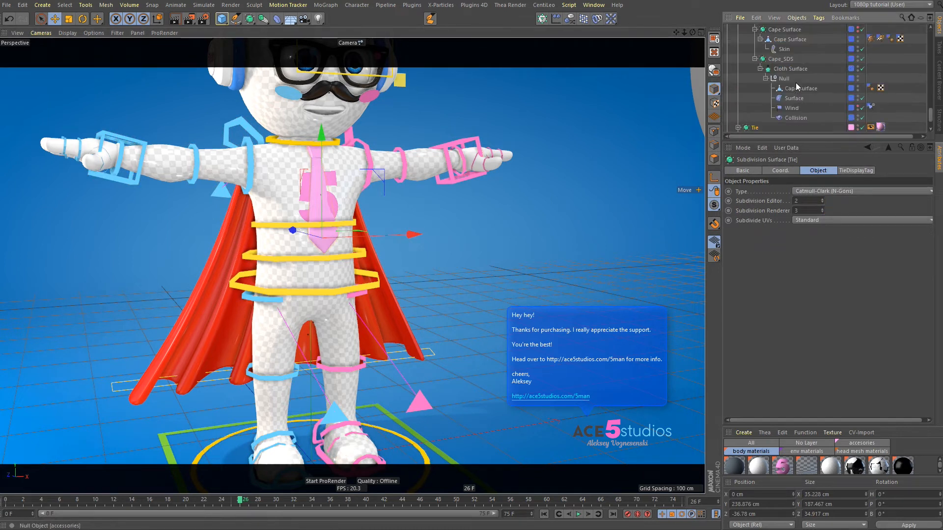
{"action": "left_click", "coordinate": [737, 89]}
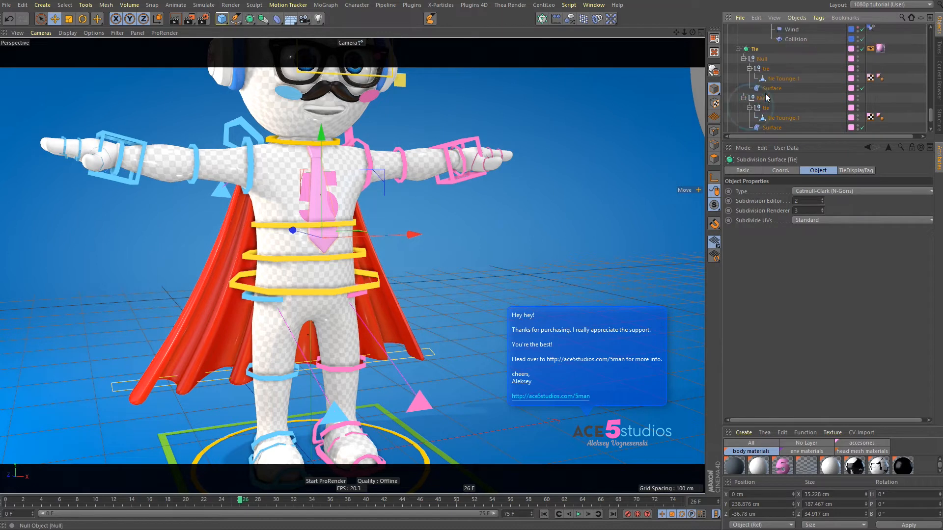
{"action": "left_click", "coordinate": [782, 79]}
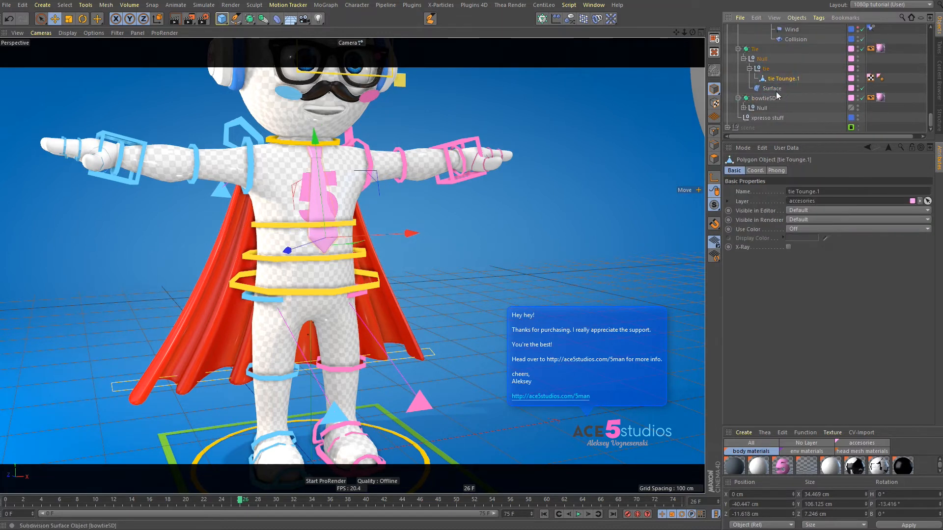
{"action": "left_click", "coordinate": [772, 88]}
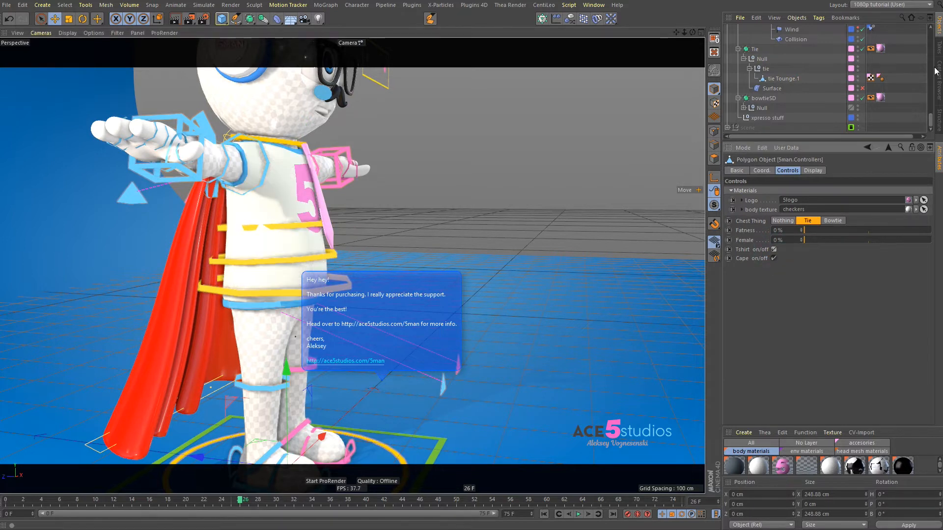
Step: Select the tie Tounge.1 mesh after turning the T-shirt back on
{"action": "left_click", "coordinate": [784, 78]}
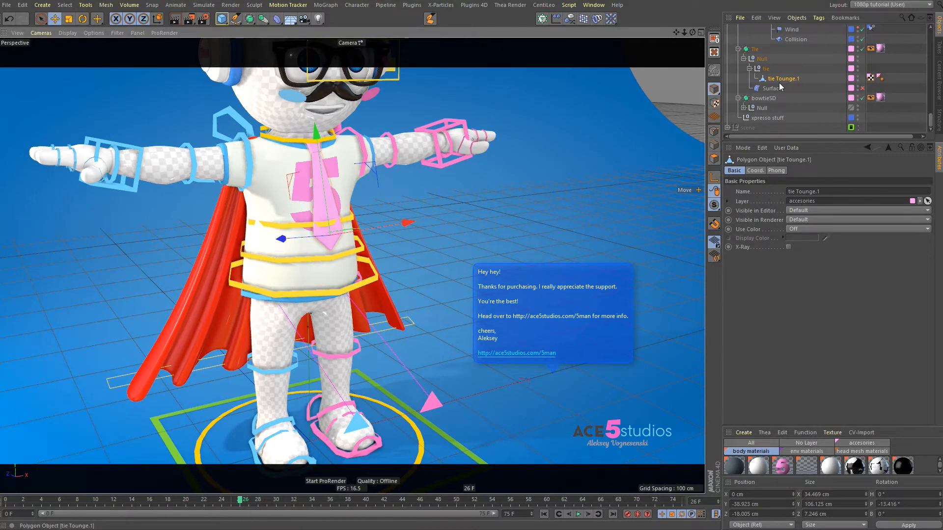
Step: Move the tie Tounge.1 mesh forward so it sits over the T-shirt
{"action": "left_click", "coordinate": [771, 88]}
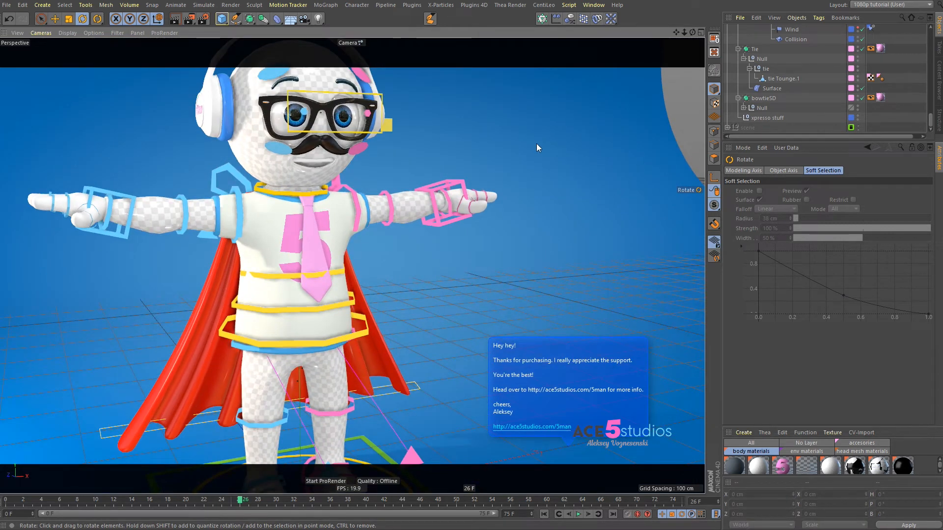
{"action": "mouse_move", "coordinate": [278, 218]}
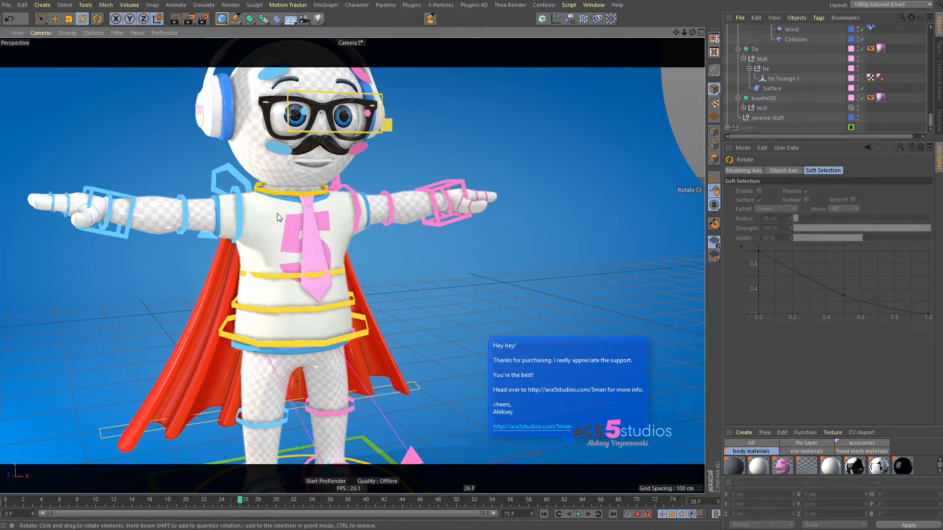